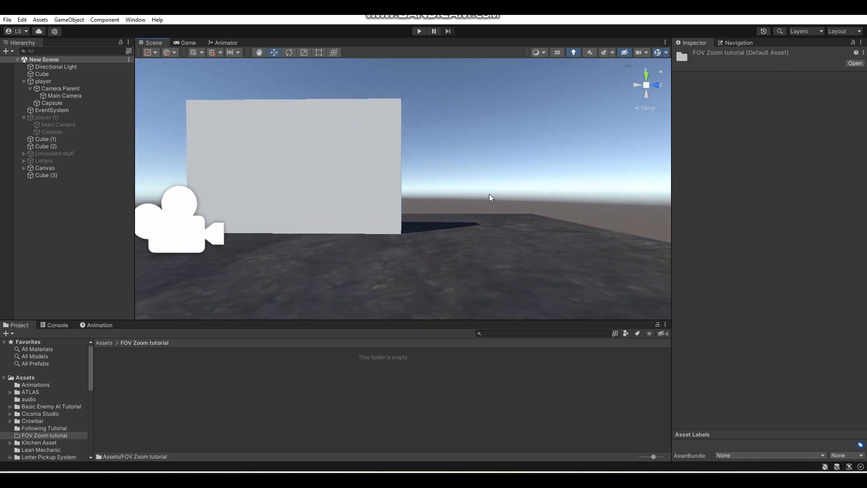
mouse_move(436, 214)
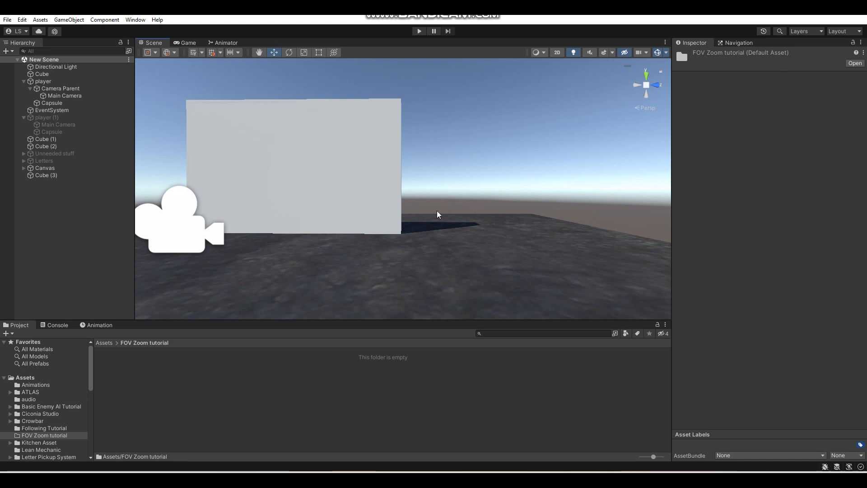
mouse_move(480, 197)
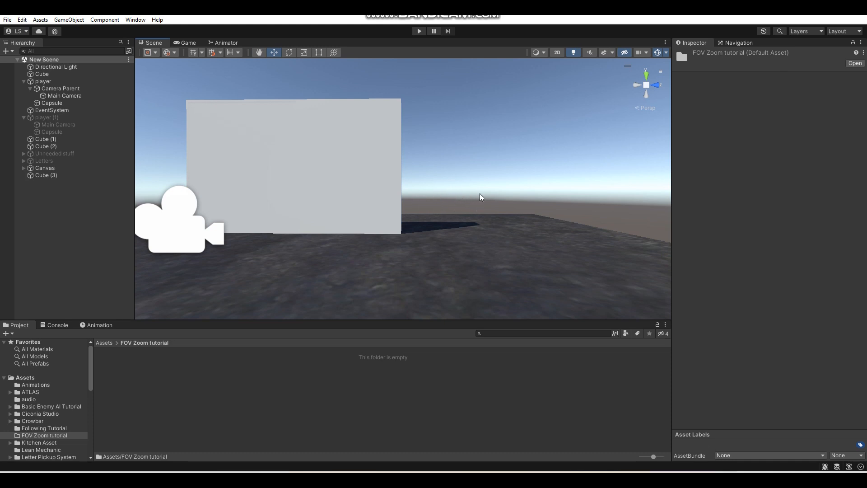
mouse_move(453, 180)
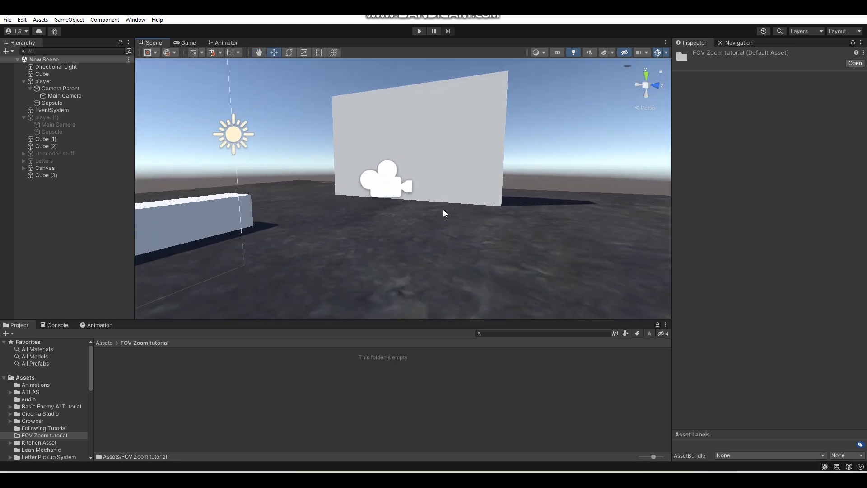
mouse_move(246, 368)
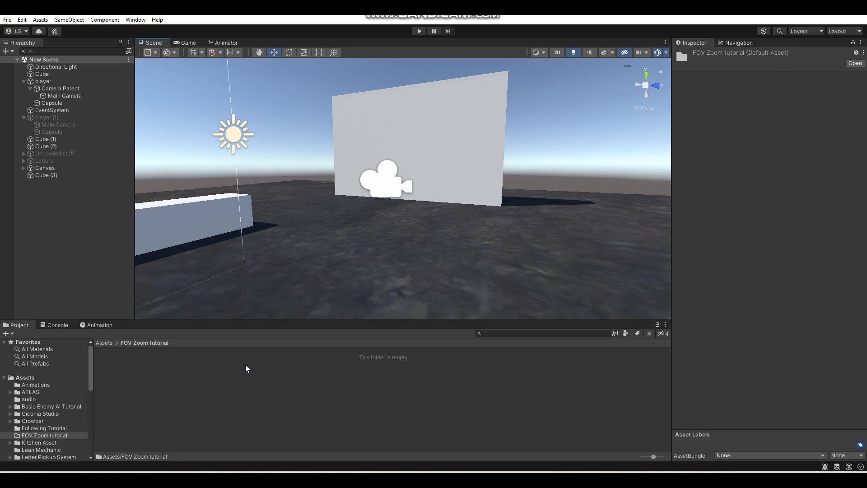
mouse_move(396, 210)
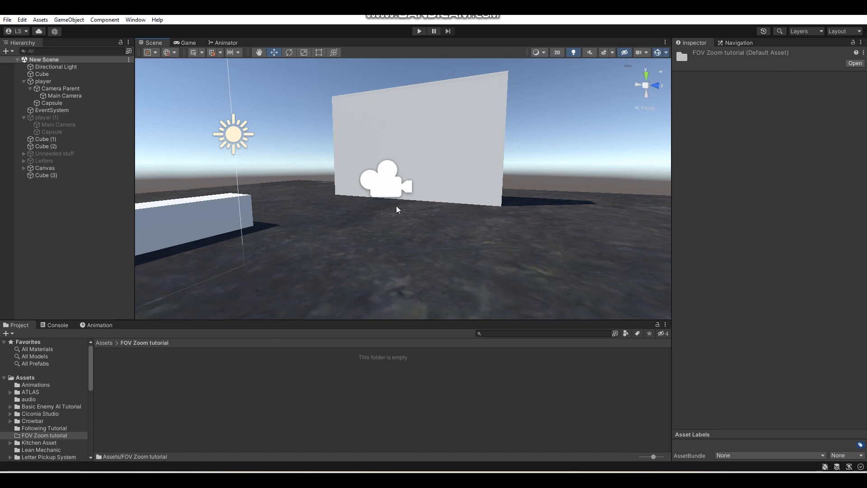
After checking the main camera, create a C# script named fovZoom in the empty folder
left_click(64, 95)
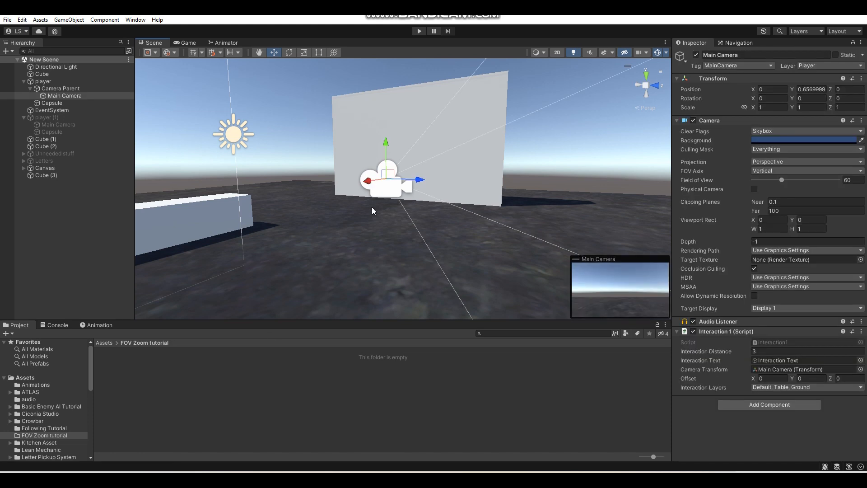
left_click_drag(387, 210, 426, 207)
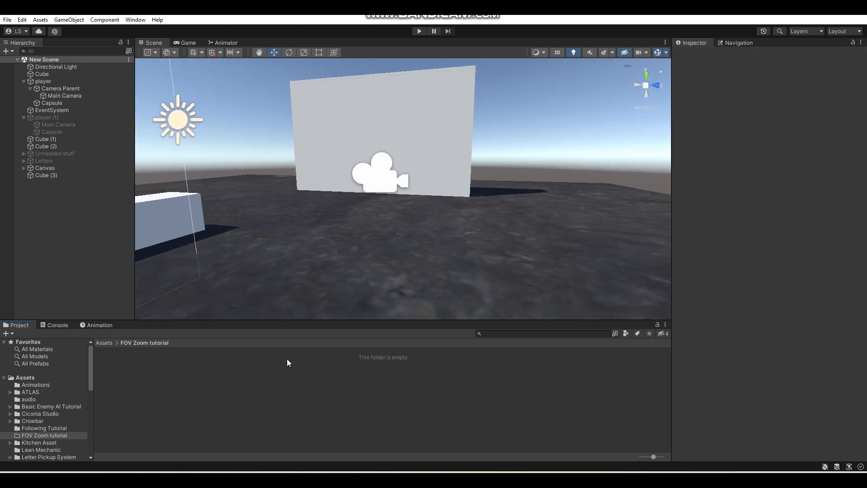
right_click(287, 362)
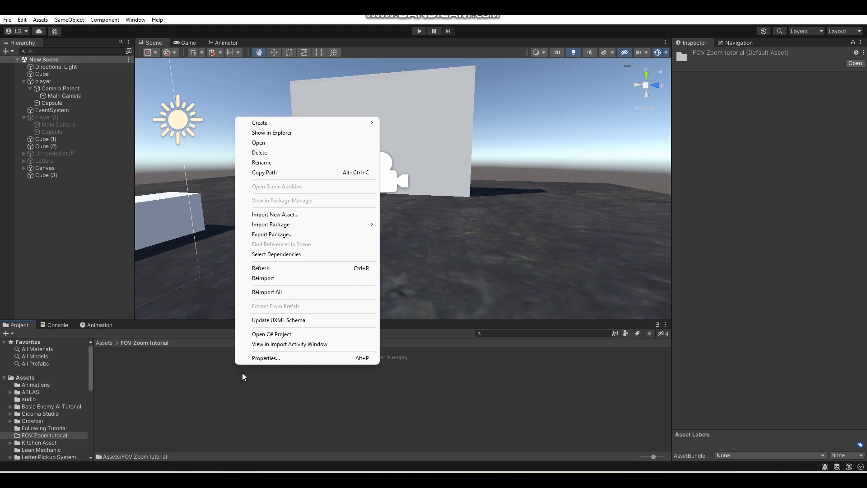
mouse_move(266, 364)
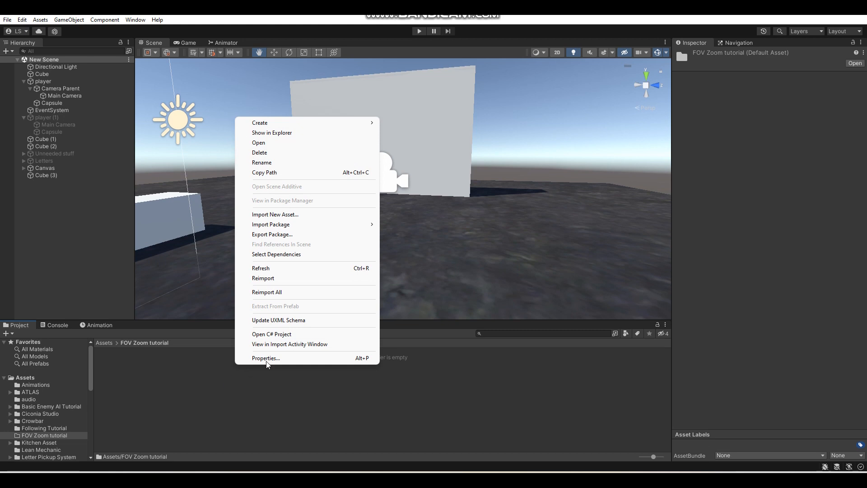
mouse_move(259, 123)
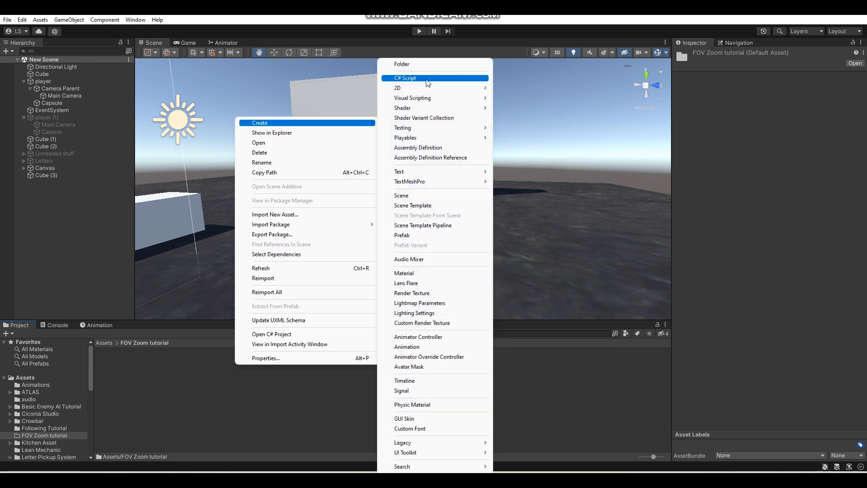
left_click(405, 77)
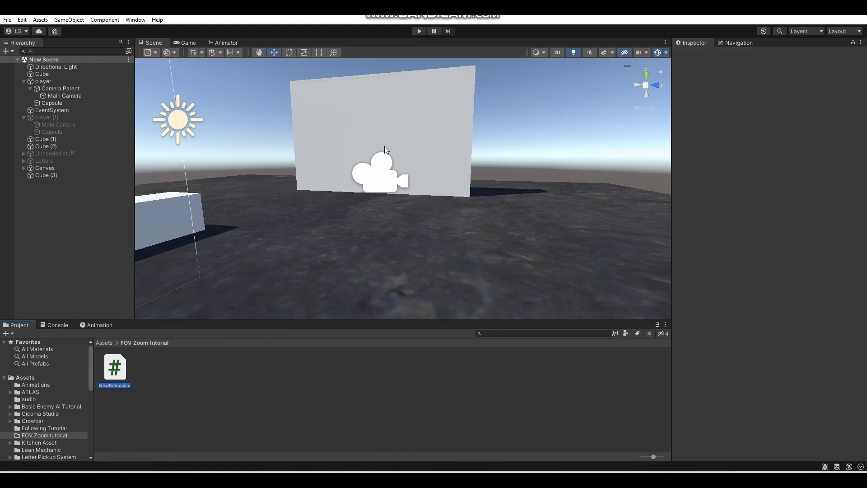
type("fovZoom")
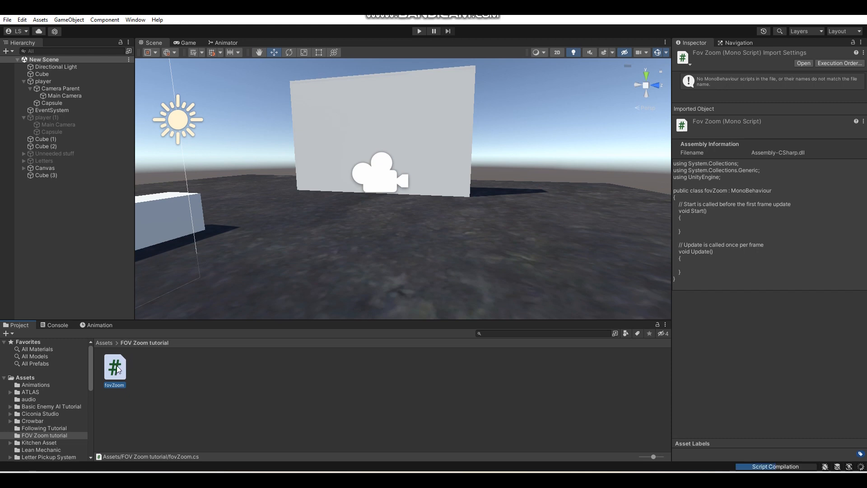
Open the fovZoom script in Visual Studio from the Project panel
double_click(114, 366)
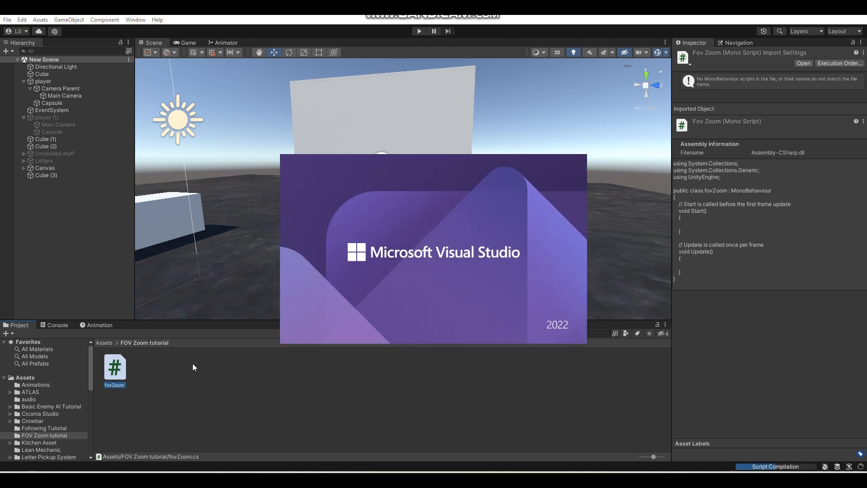
double_click(114, 367)
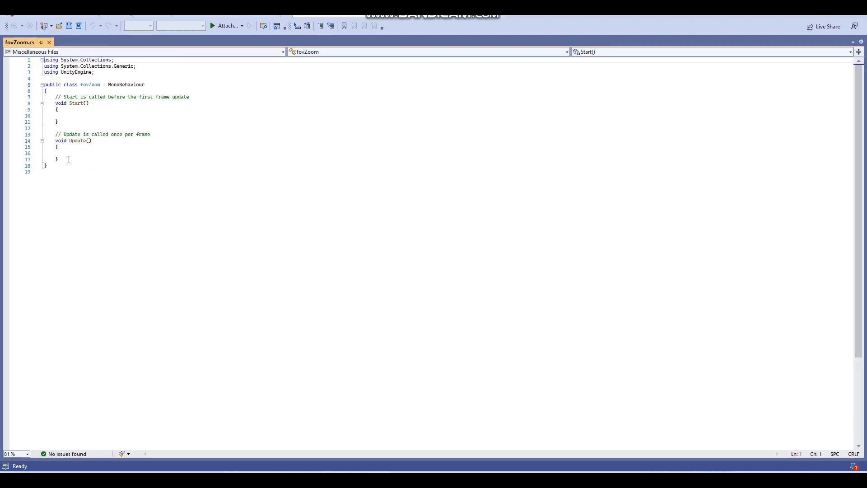
Delete the default Start and Update methods and declare 'public Camera playerCamera;'
left_click_drag(52, 103, 58, 160)
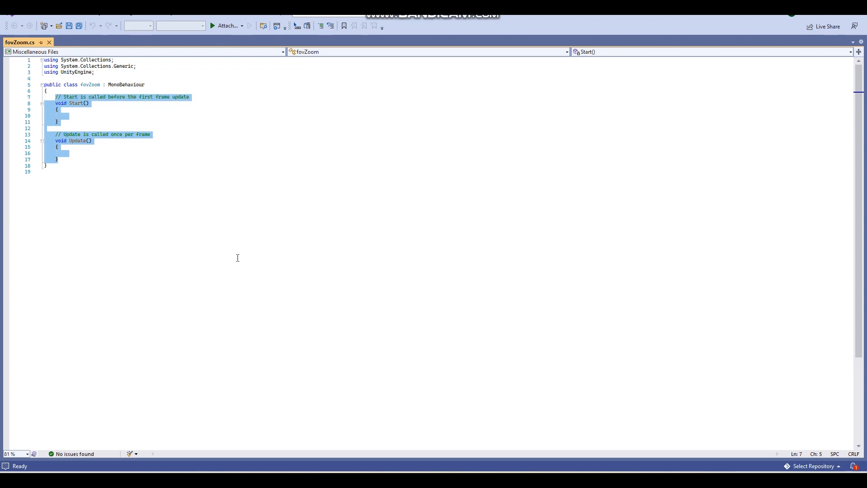
key("Delete")
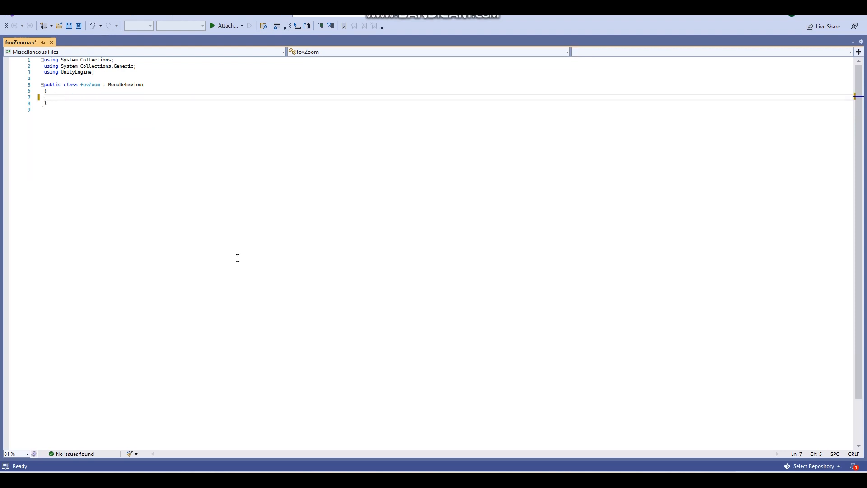
type("public Ca")
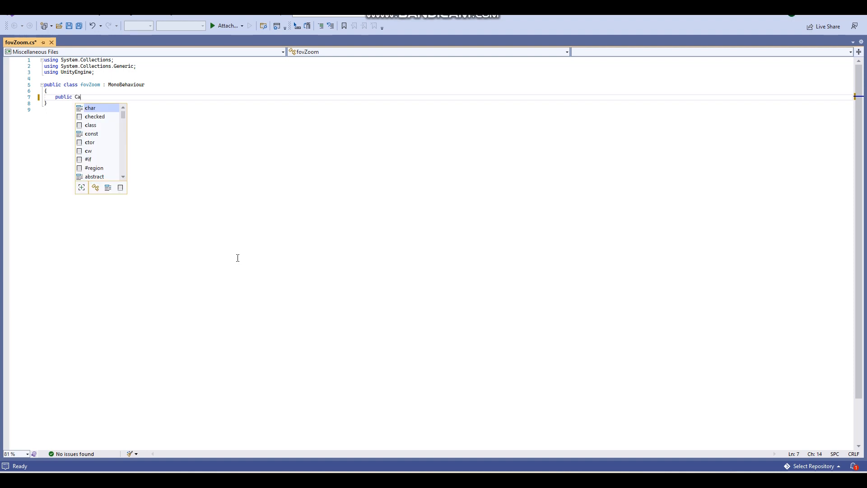
type("mera")
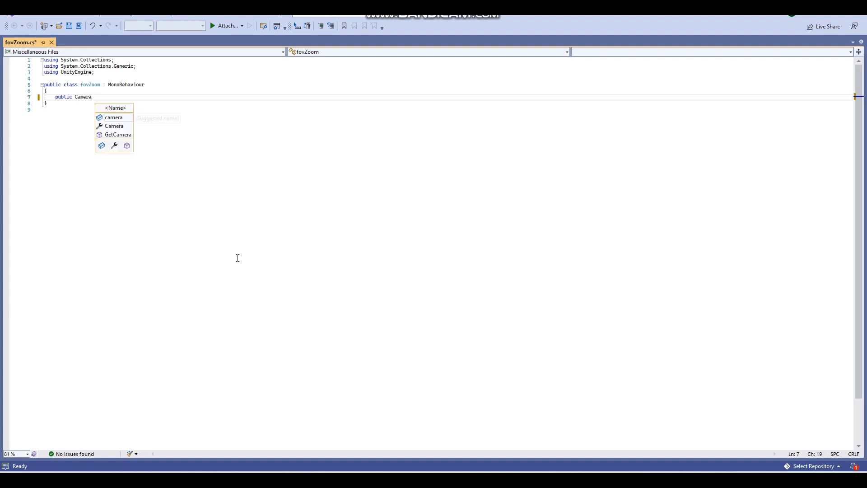
type("playerCa")
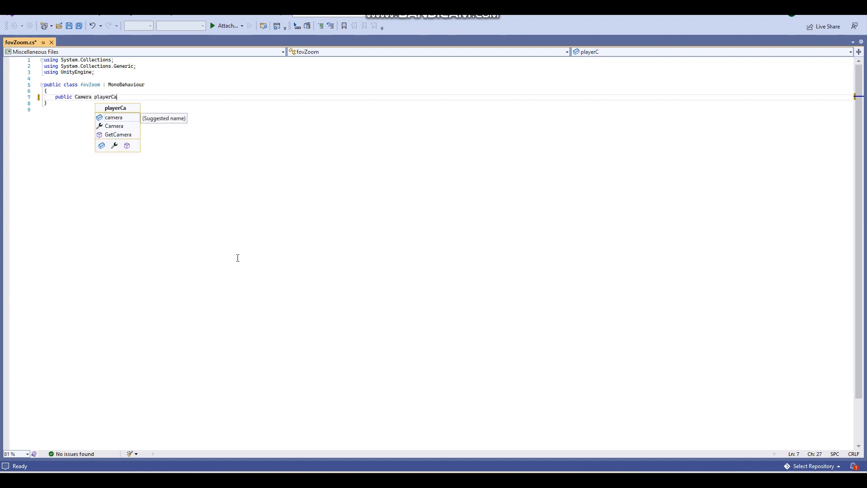
type("mera")
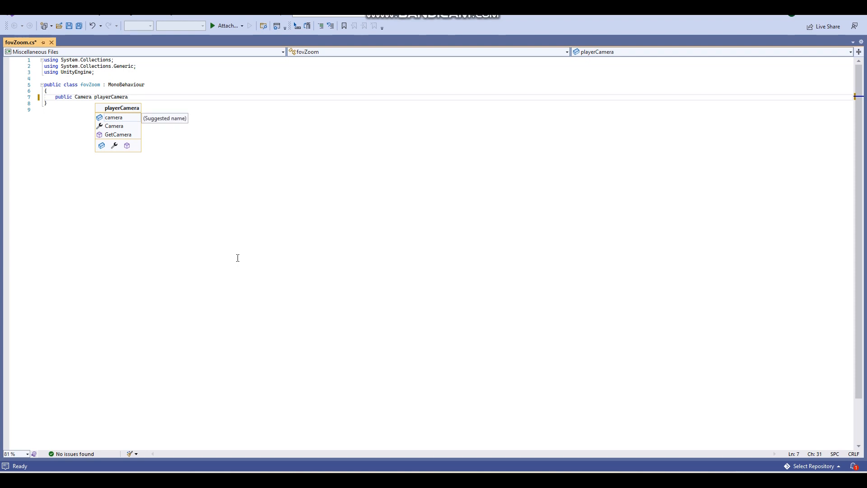
type(";")
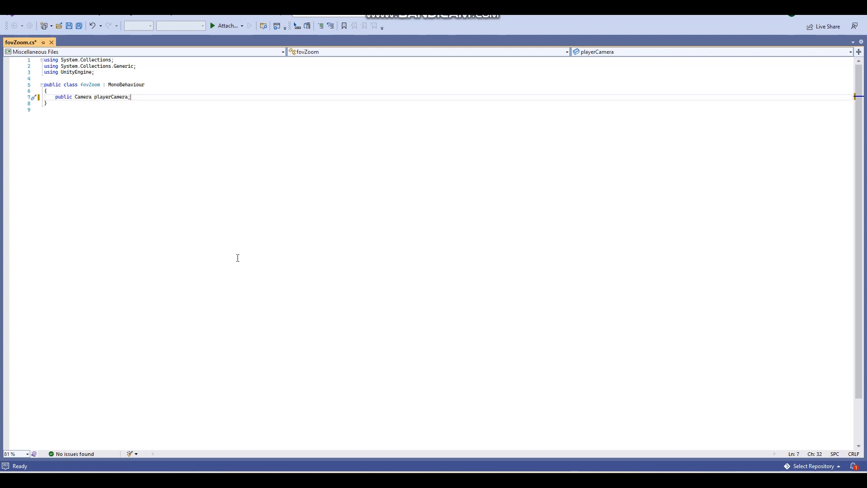
Declare 'public float zoomedFOV, normalFOV;' and save the script
type("public fl")
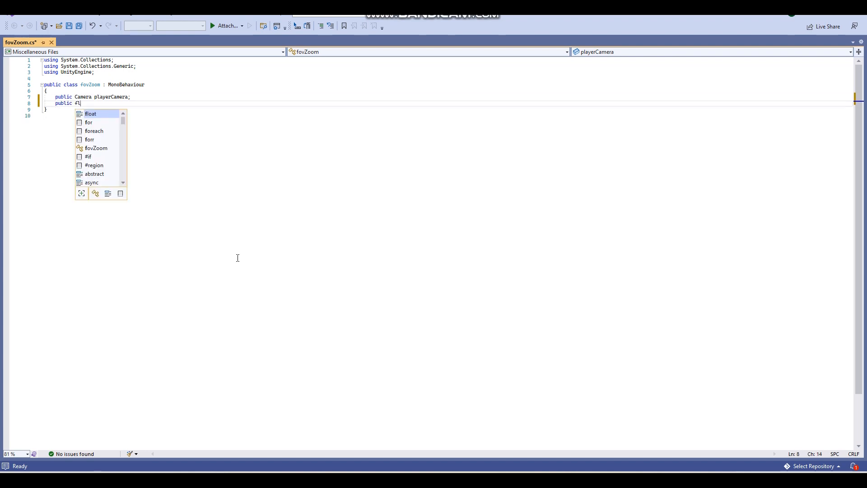
type("zoom =")
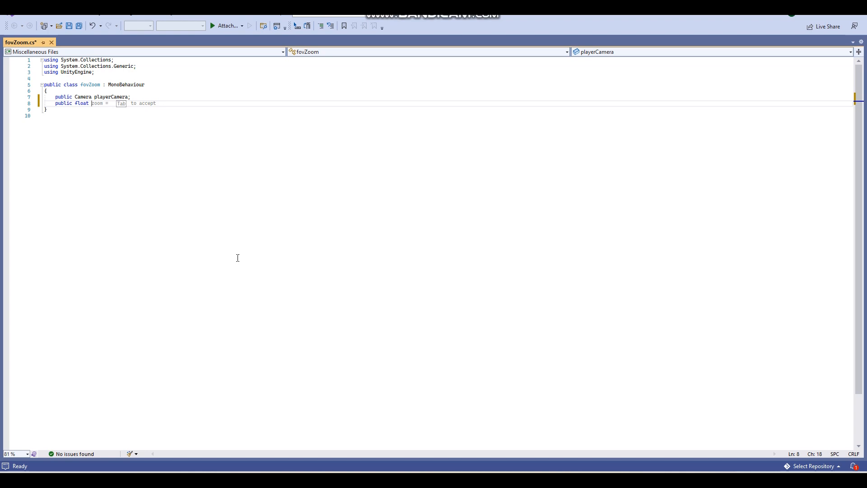
type("zoomedFOV,")
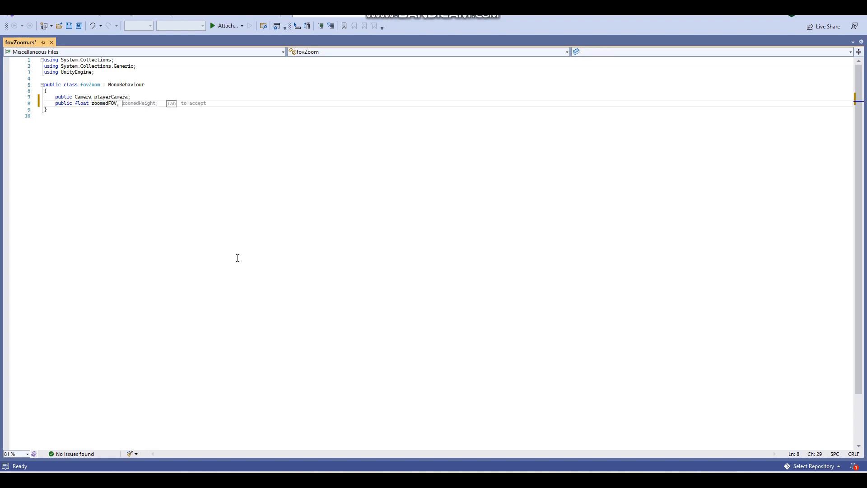
type("no")
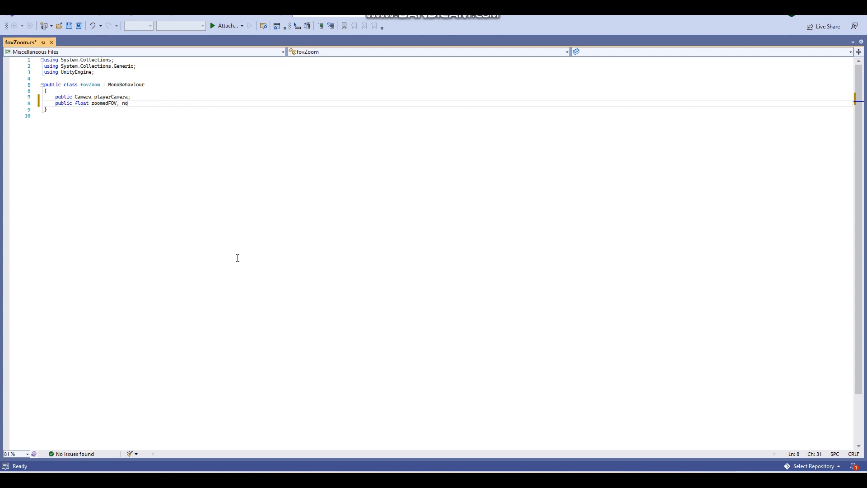
type("rmalFOV;")
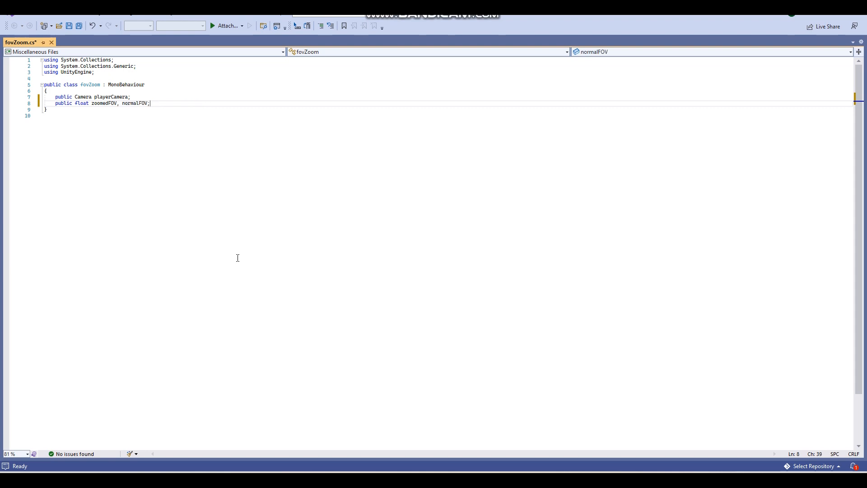
key("ctrl+s")
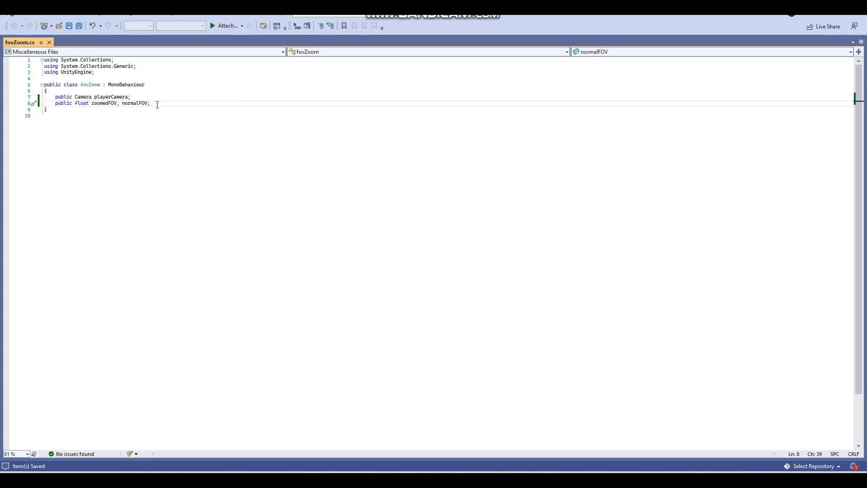
mouse_move(137, 103)
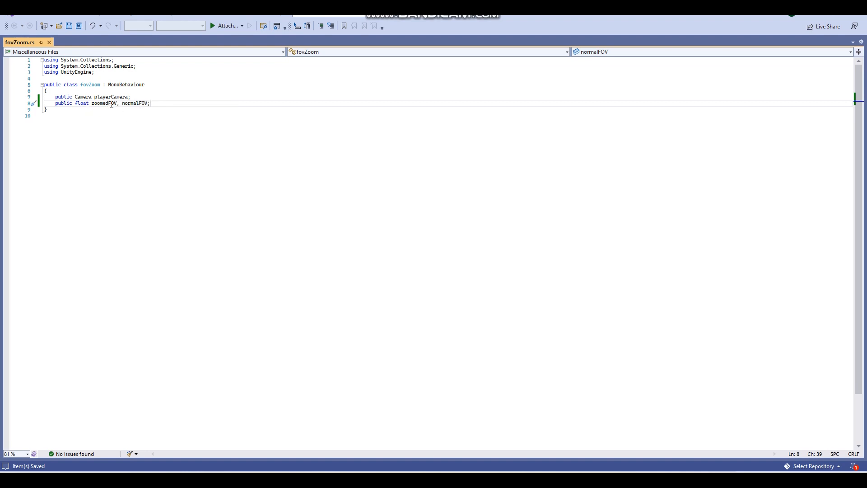
mouse_move(116, 96)
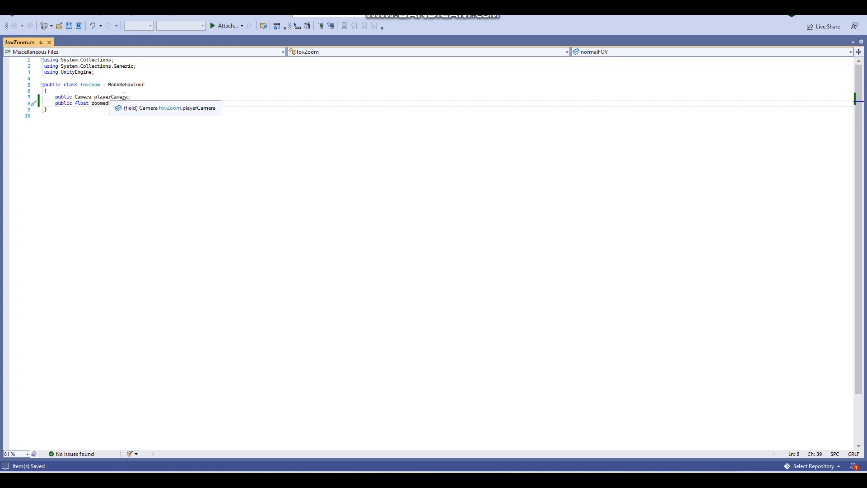
type("zoomedFOV, normalFOV;")
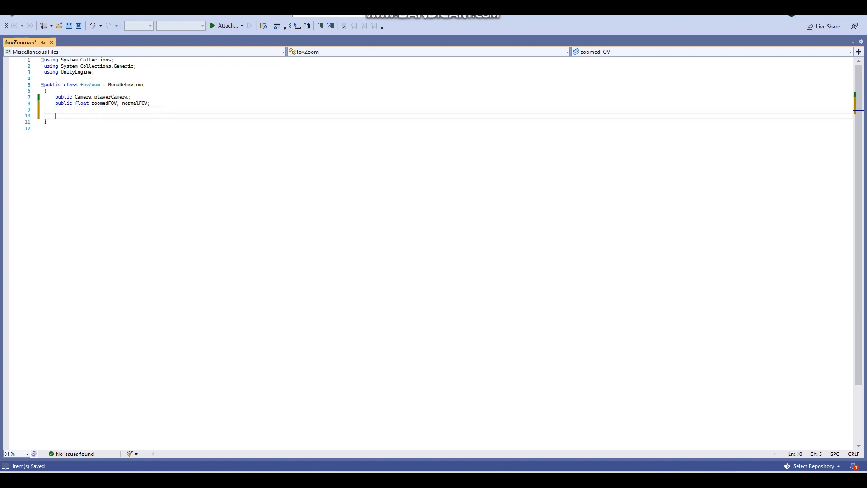
Write 'void Update()' containing an empty 'if (Input.GetMouseButton(1))' block
type("void Update")
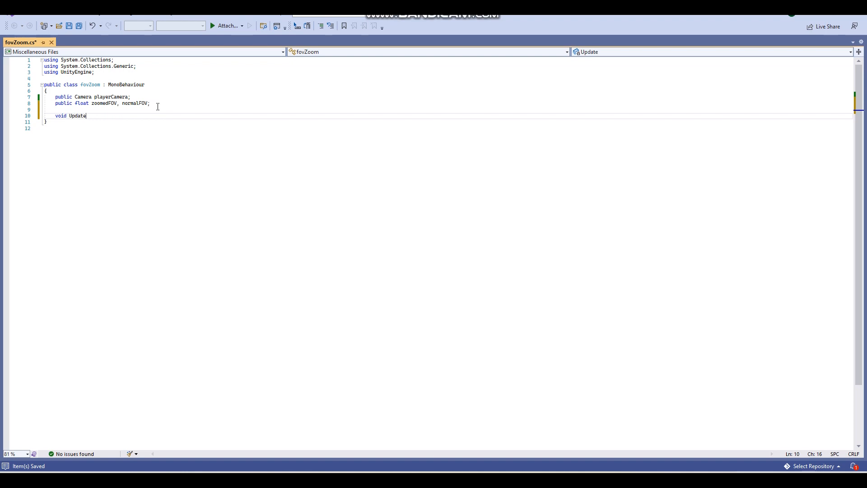
type("()")
type("{")
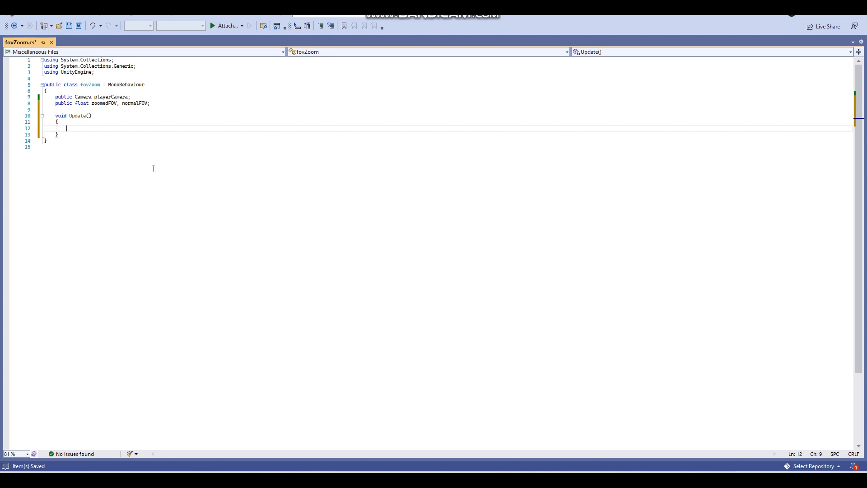
mouse_move(223, 226)
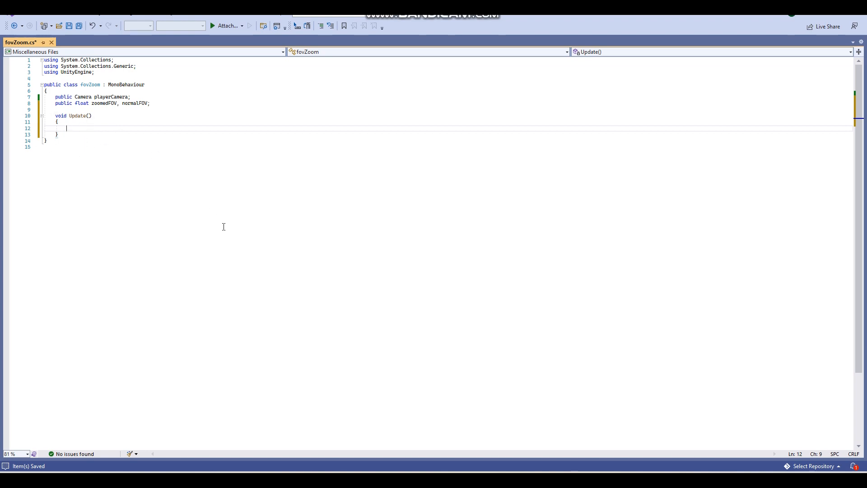
type("if()")
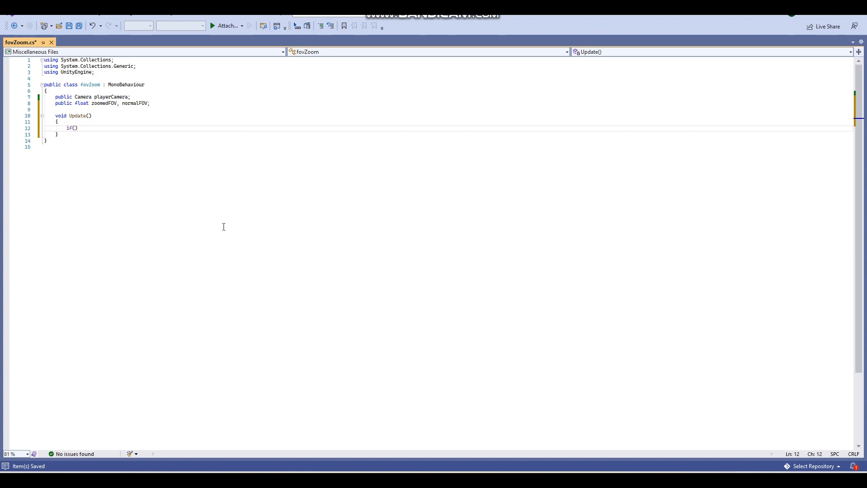
type("Input.")
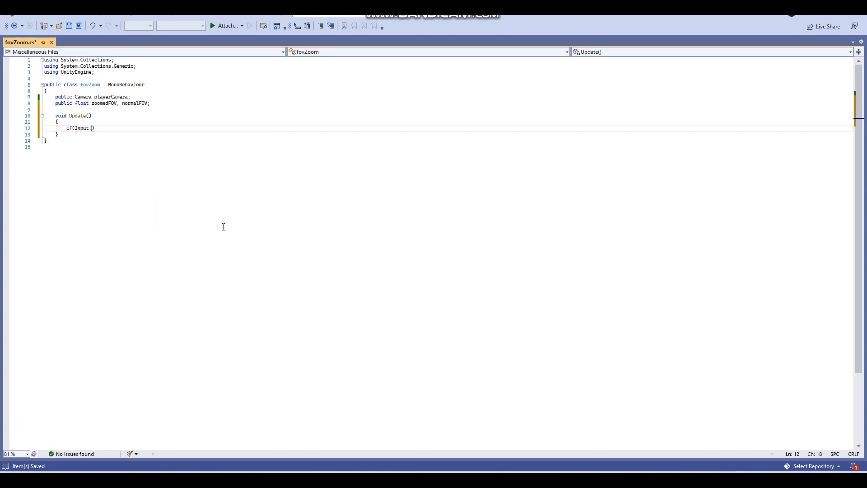
type("GetM")
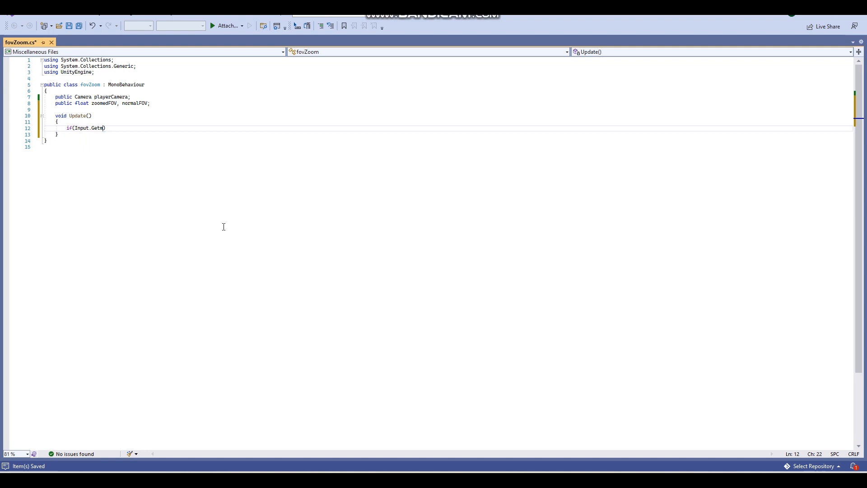
type("ouseButton(")
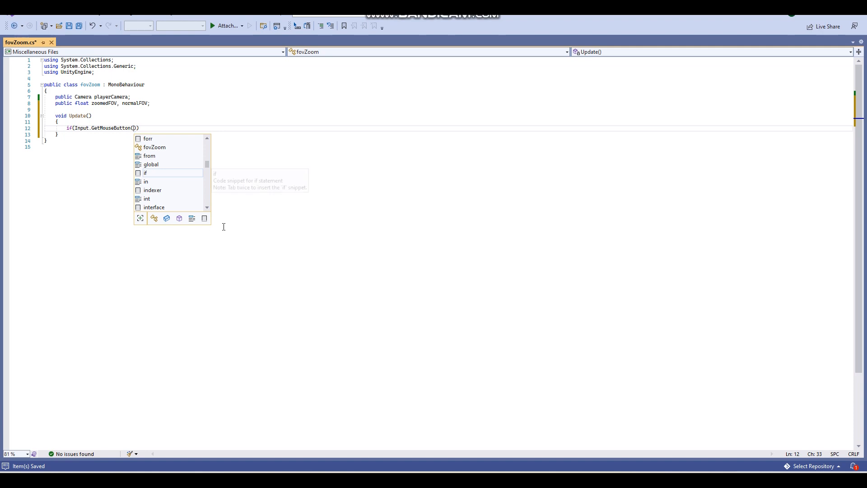
type("1")
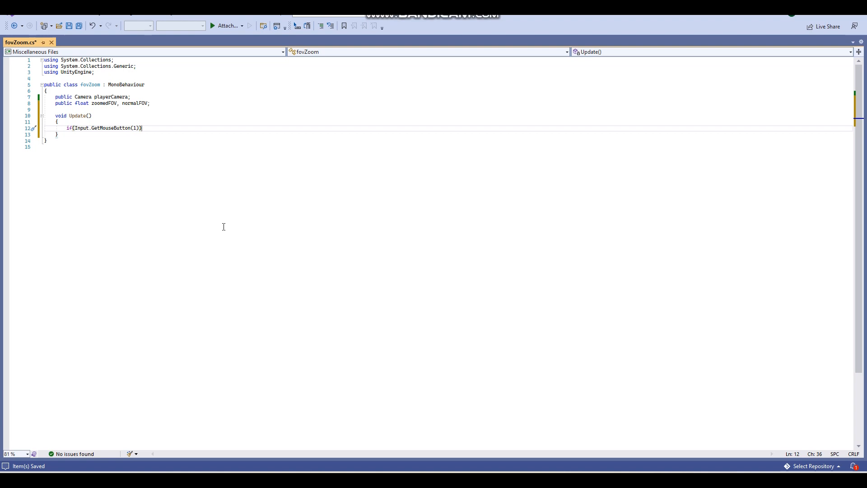
key("enter")
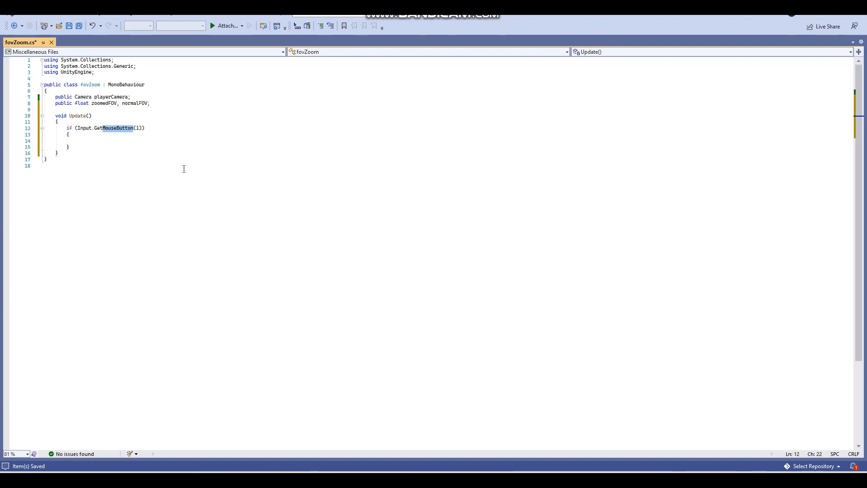
type("K")
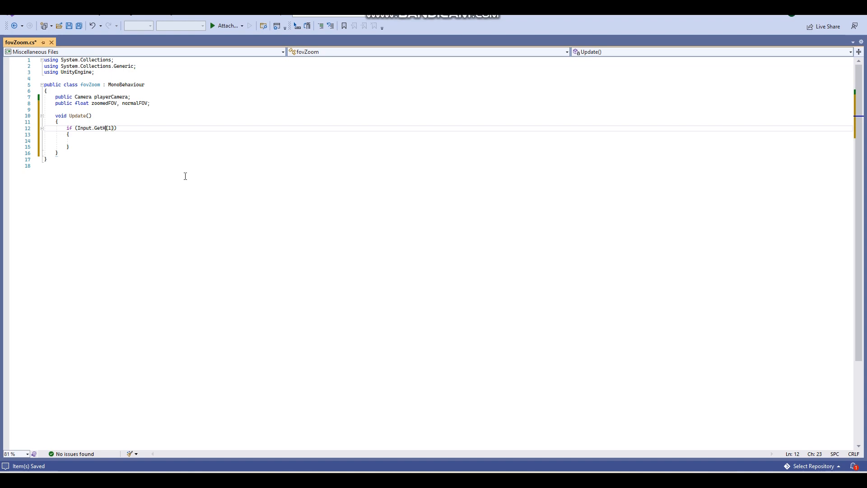
type("ey")
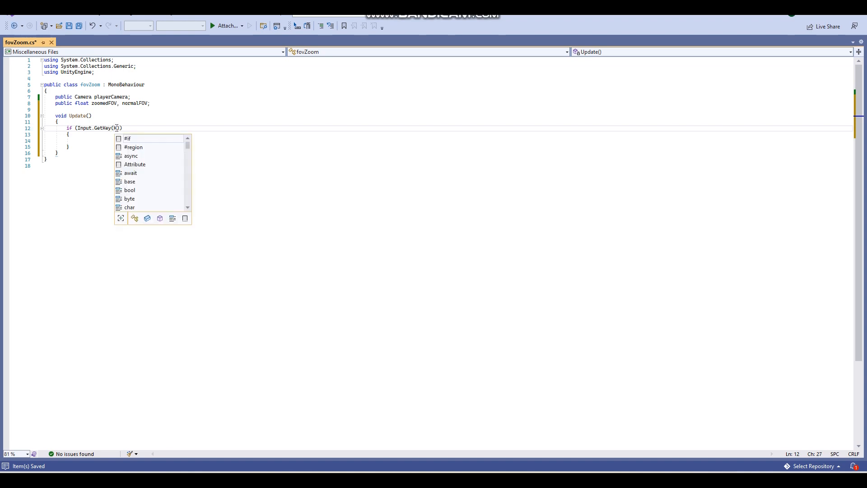
type("eyCode.Z")
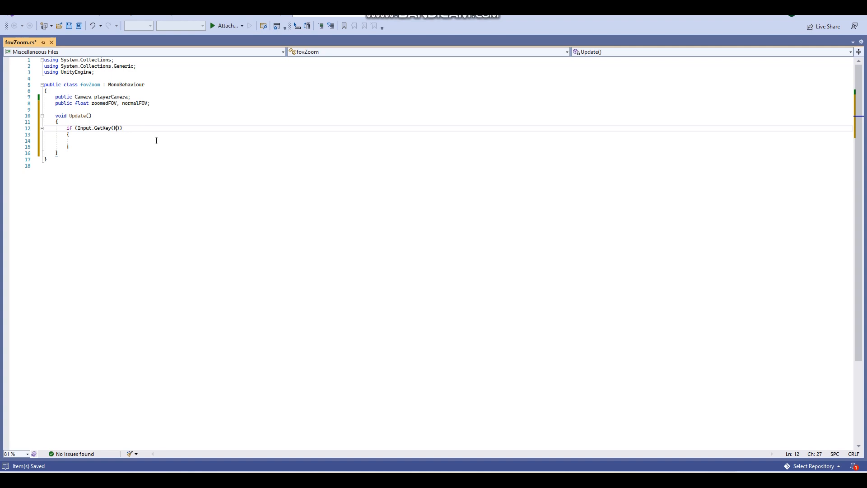
type("1")
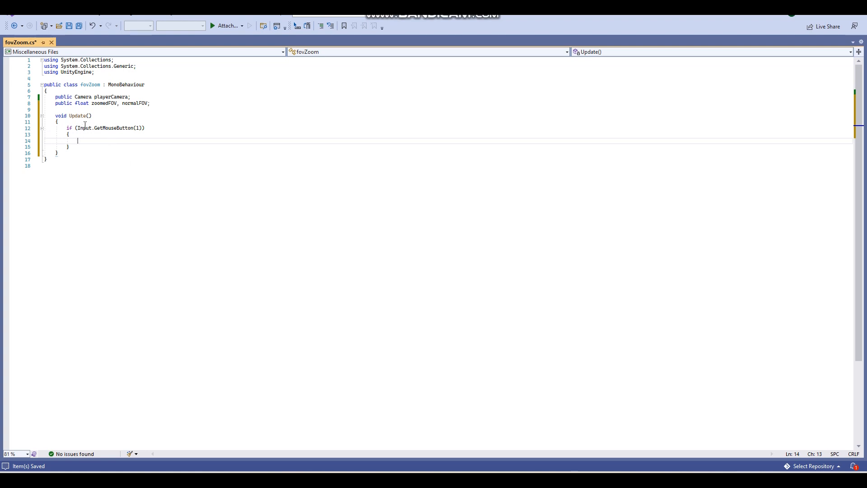
mouse_move(202, 163)
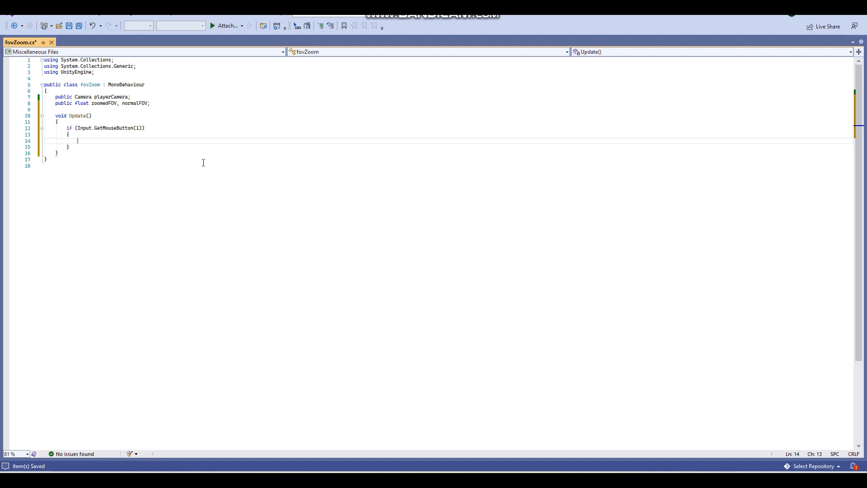
Inside the if block, set playerCamera.fieldOfView to zoomedFOV
type("playerCam")
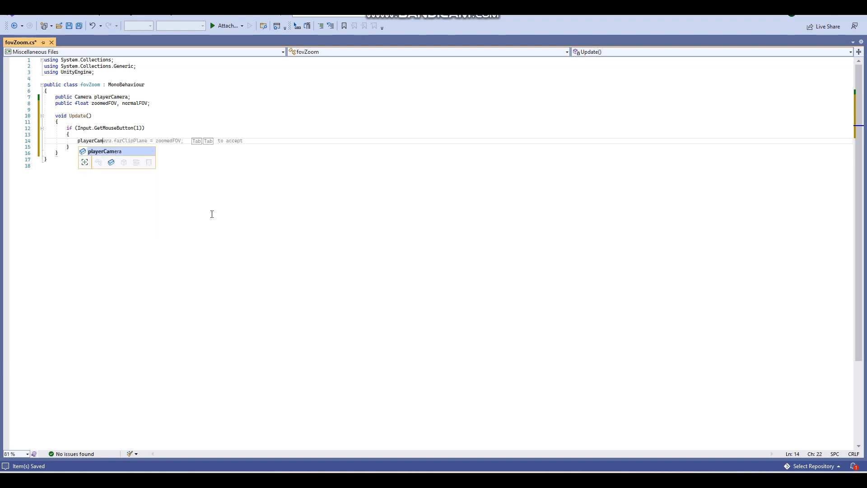
type("fiel")
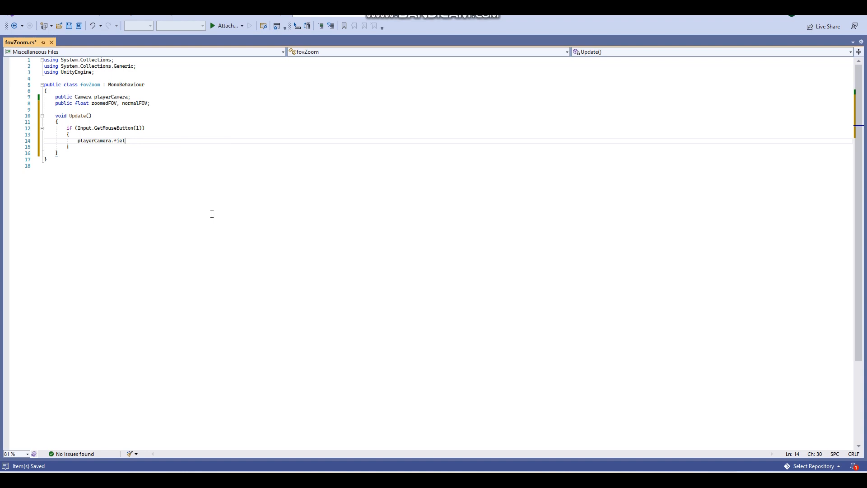
type("dOfVi")
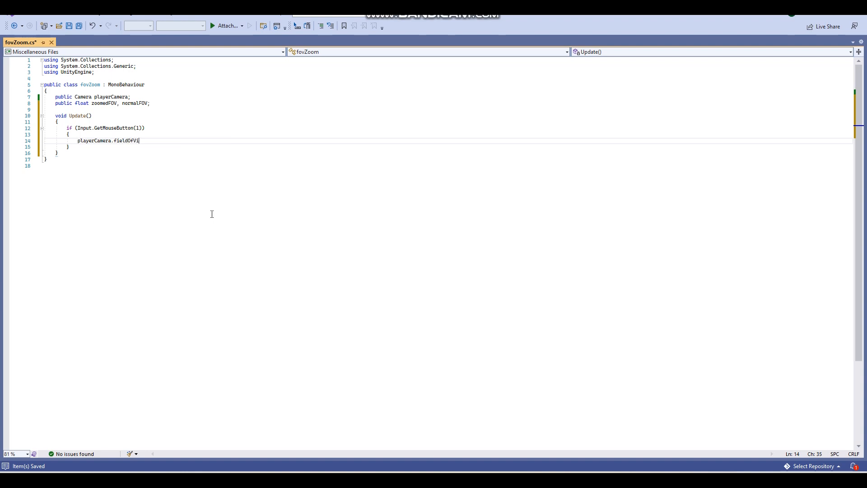
type("ew = true;")
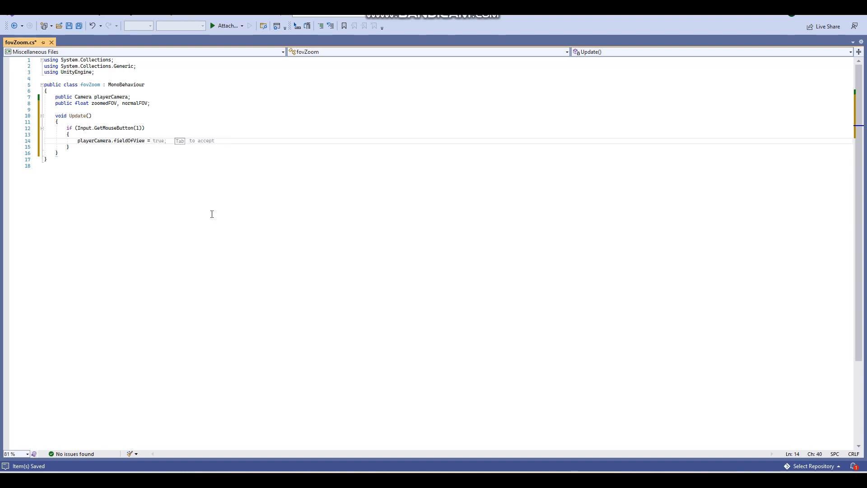
type("zoomedFOV;")
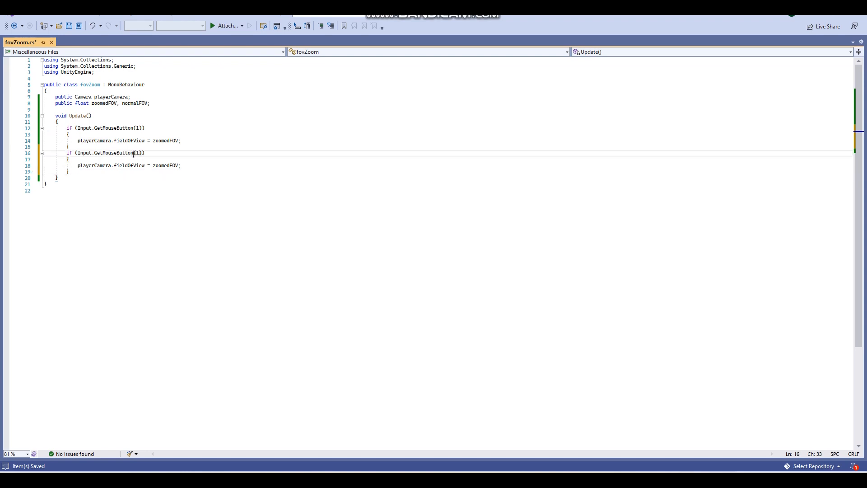
Add a GetMouseButtonUp(1) block that sets the field of view to normalFOV
type("Up")
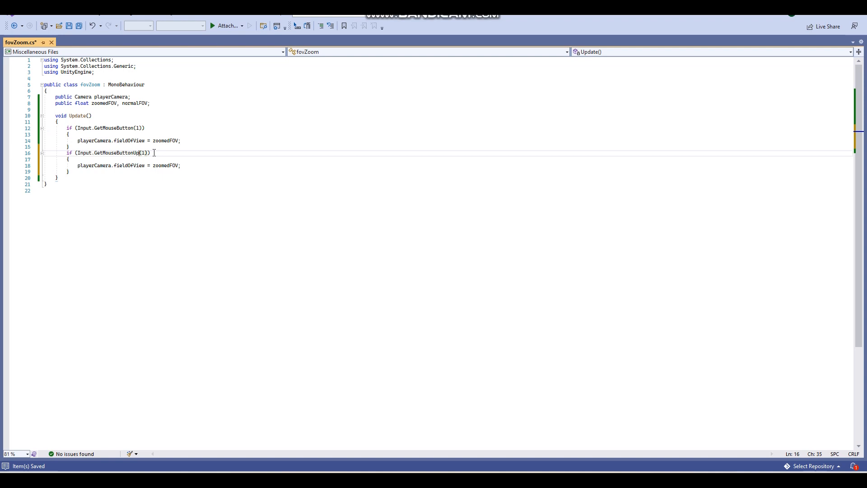
double_click(163, 165)
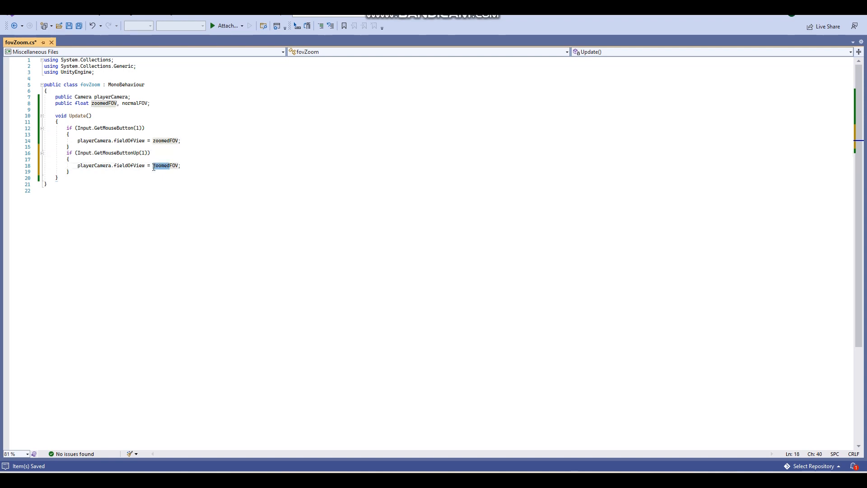
type("normalFOV")
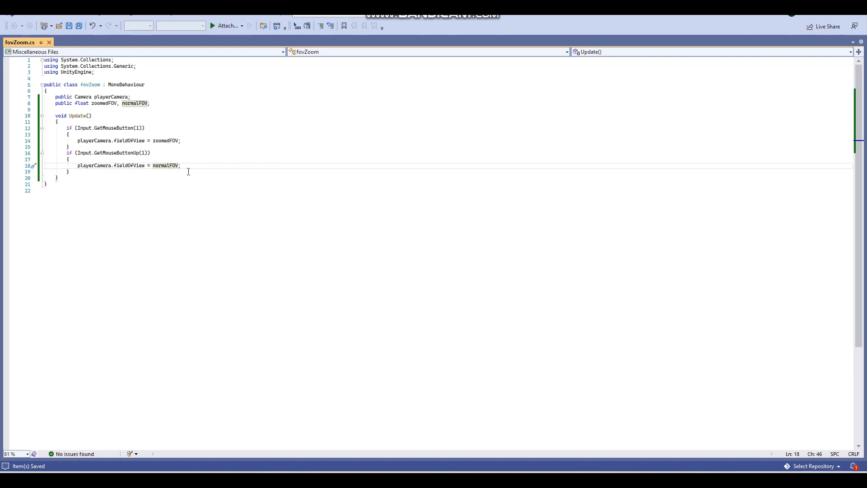
mouse_move(174, 121)
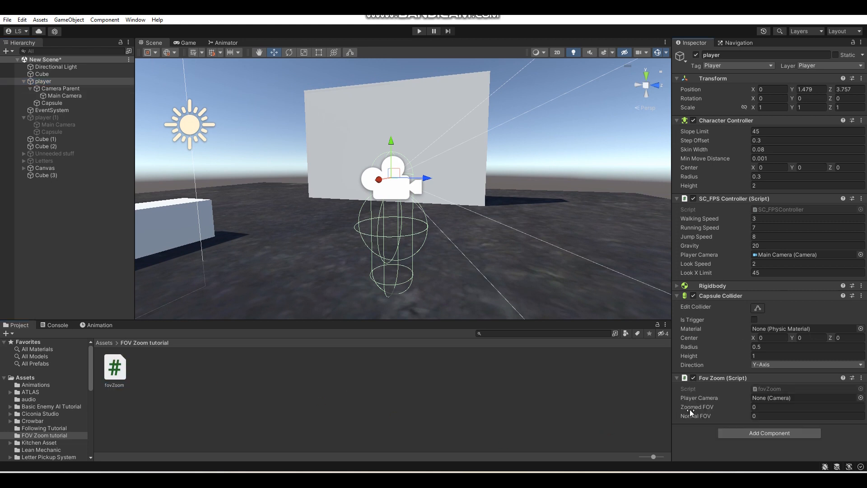
Enter Normal FOV 60 and Zoomed FOV 30, and assign Main Camera as Player Camera
left_click(804, 406)
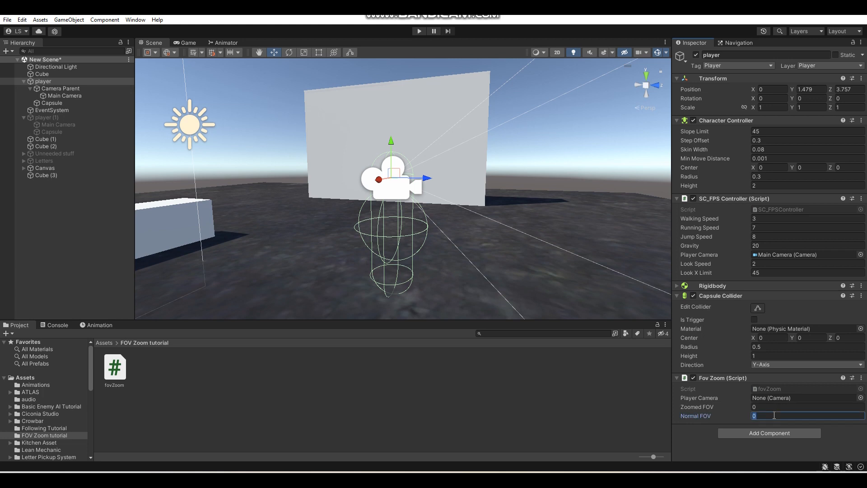
type("60")
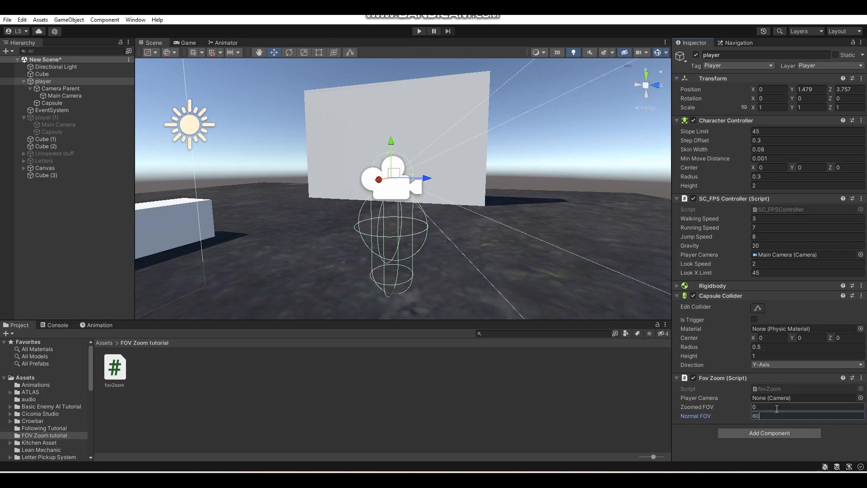
type("30")
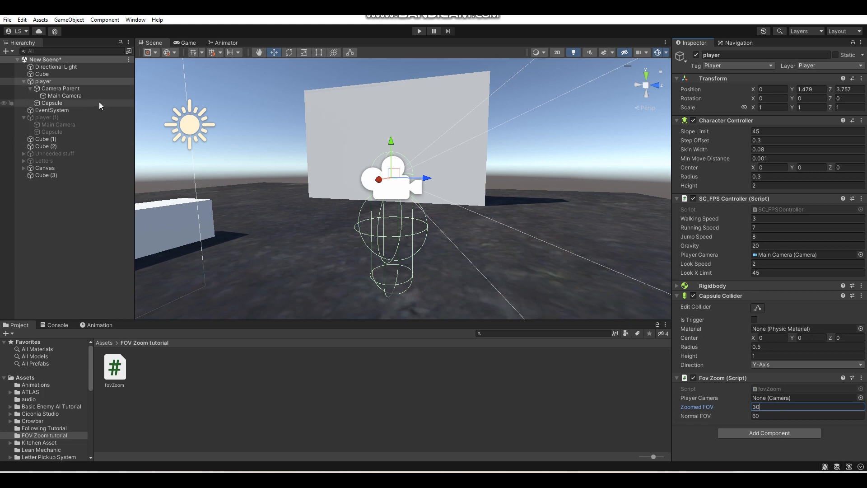
left_click(802, 397)
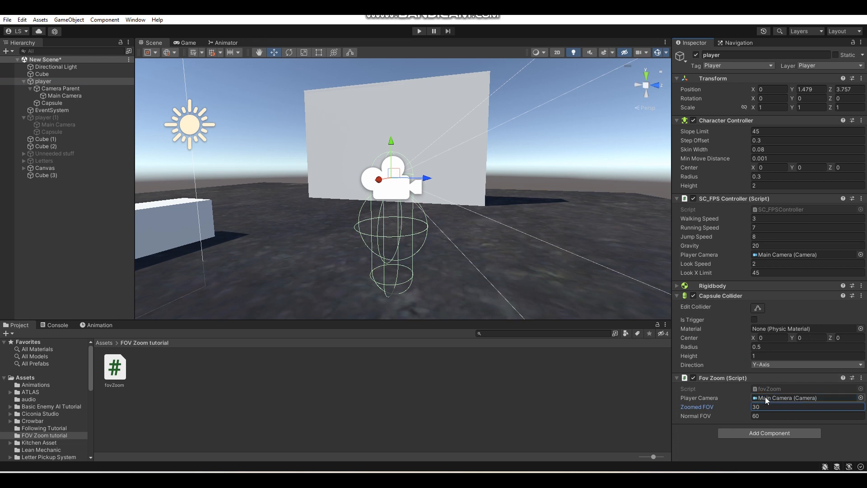